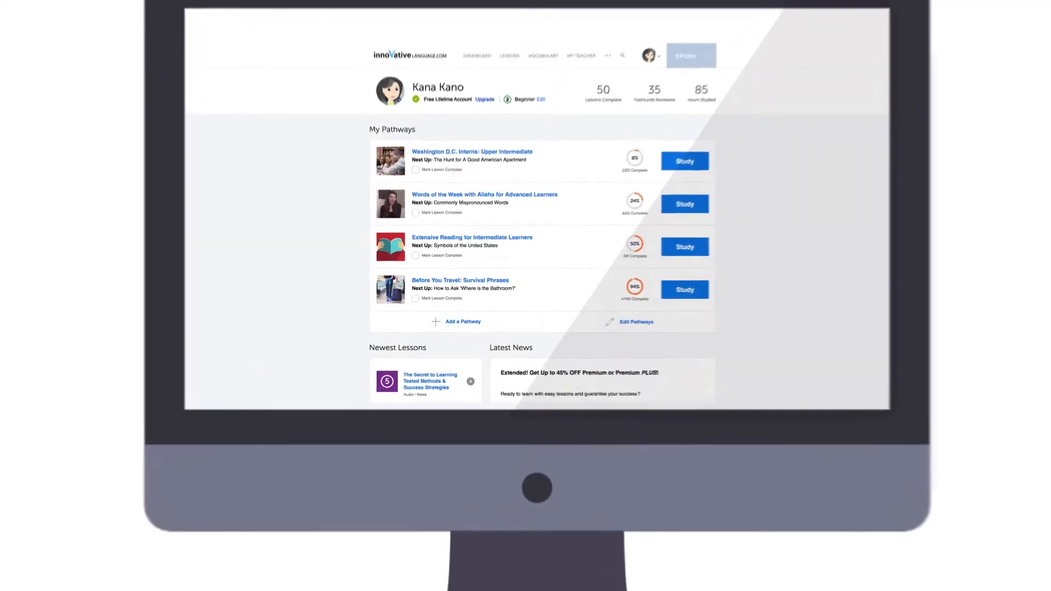
{"action": "scroll", "scroll_direction": "down", "scroll_amount": 3}
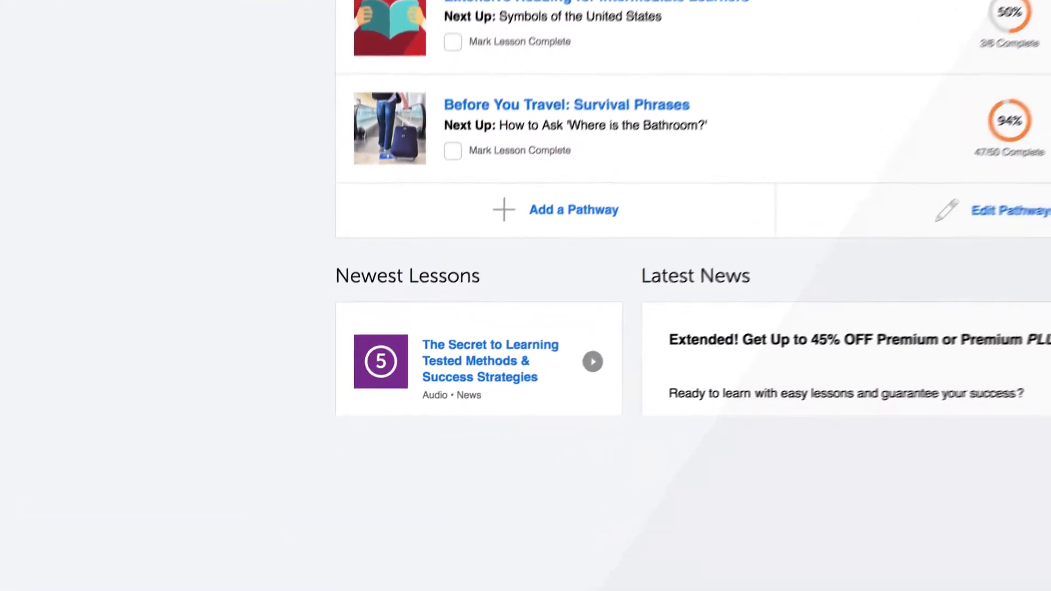
{"action": "scroll", "scroll_direction": "down", "scroll_amount": 3}
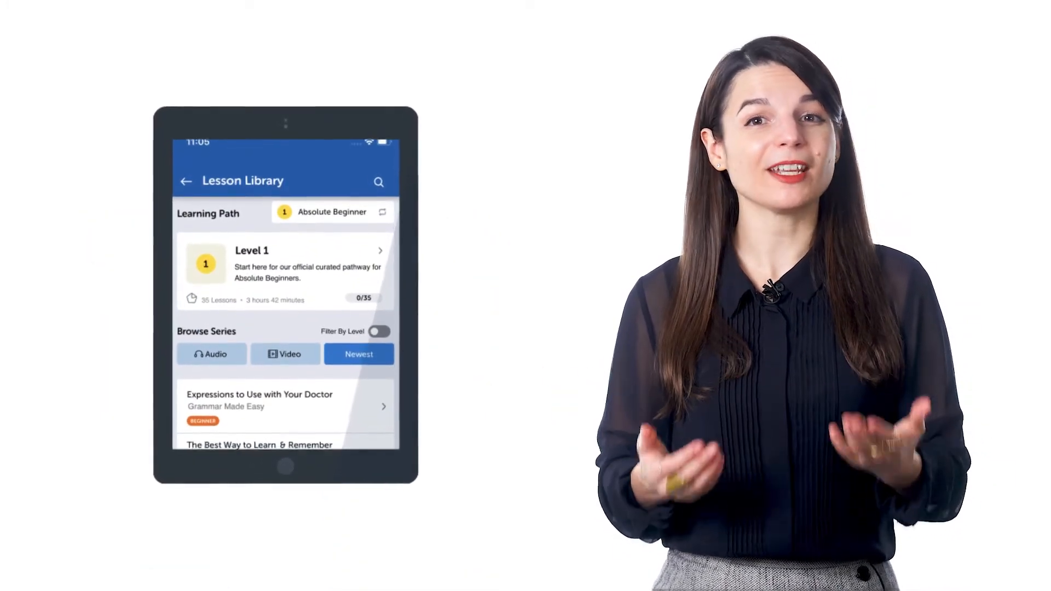
{"action": "scroll", "scroll_direction": "down", "scroll_amount": 3}
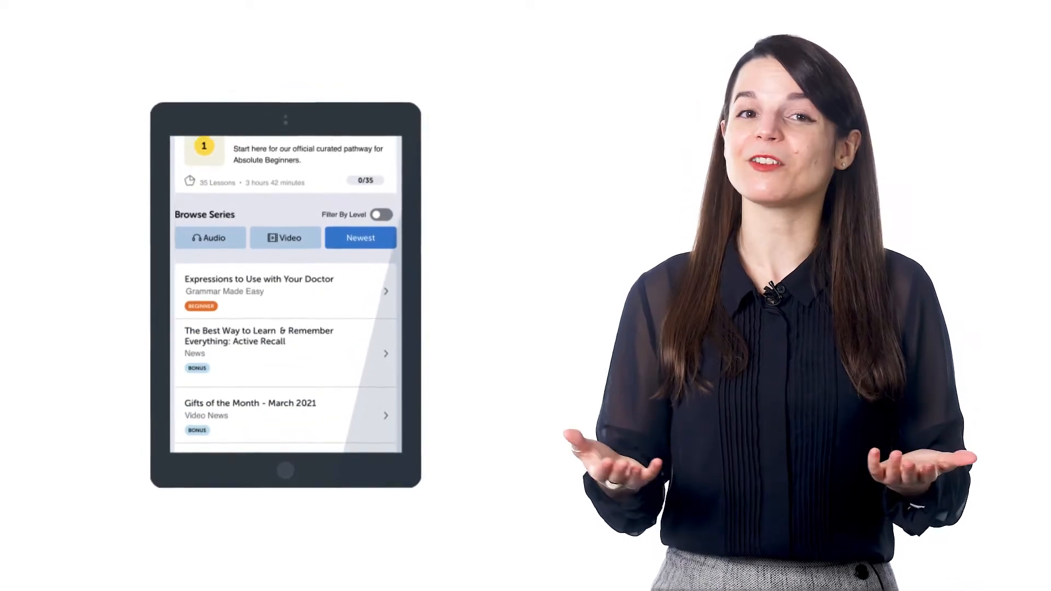